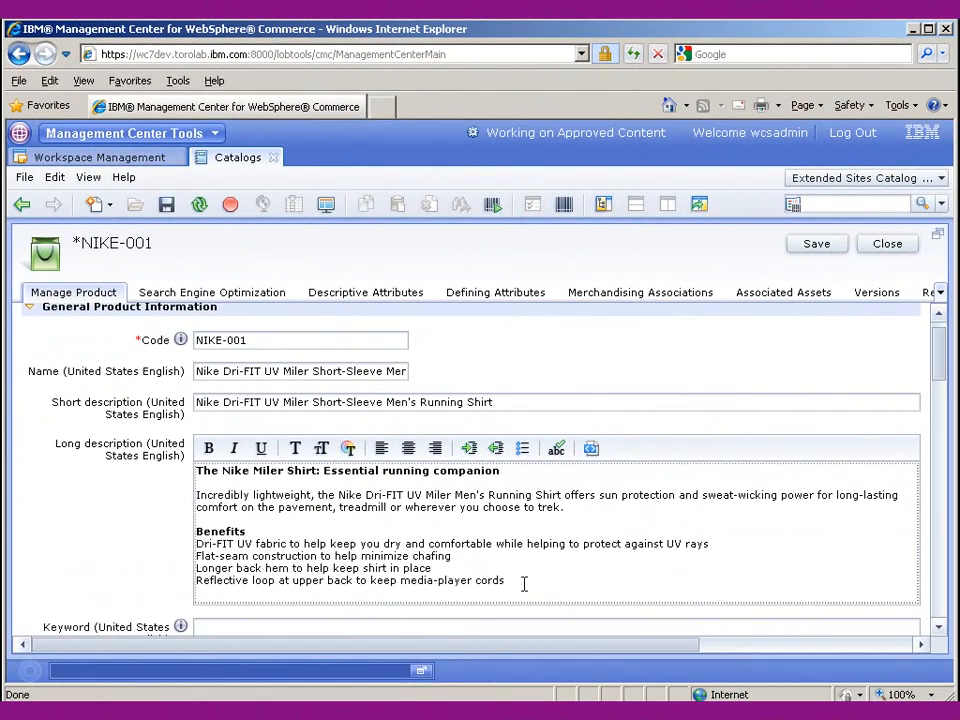
Step: Finish the last benefit line with 'out of the way.' and scroll through the Manage Product page
{"action": "type", "text": "out of the way"}
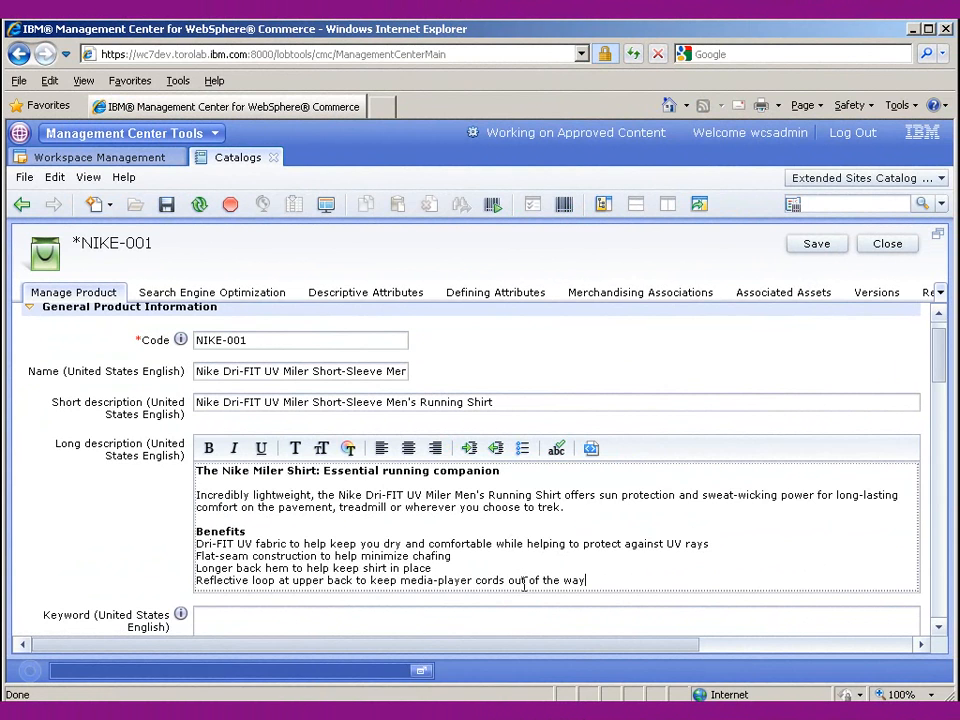
{"action": "type", "text": "."}
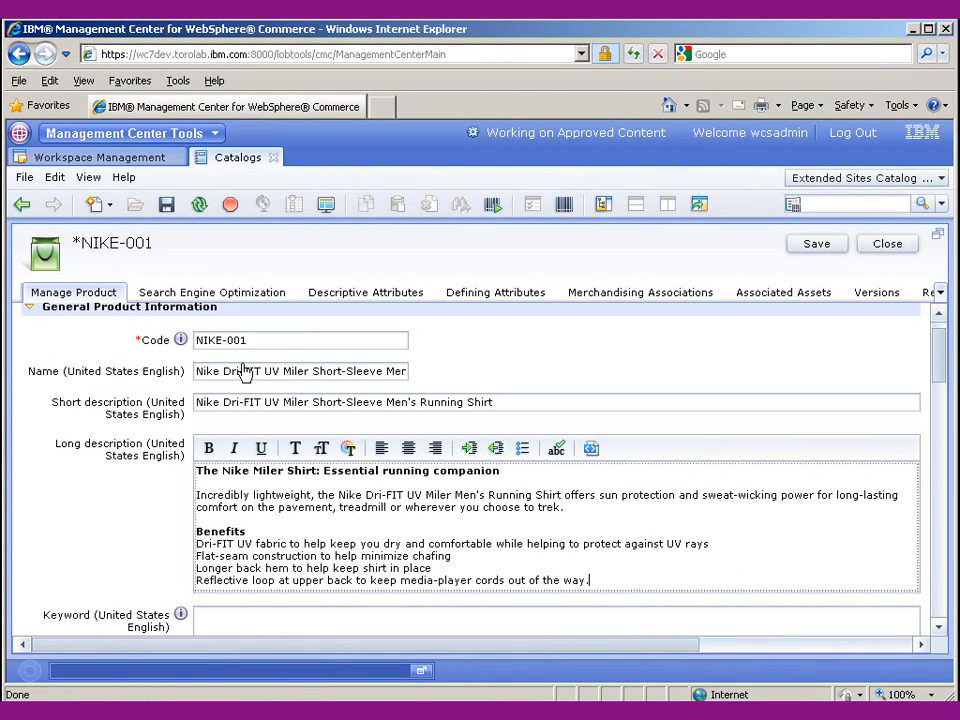
{"action": "mouse_move", "coordinate": [940, 365]}
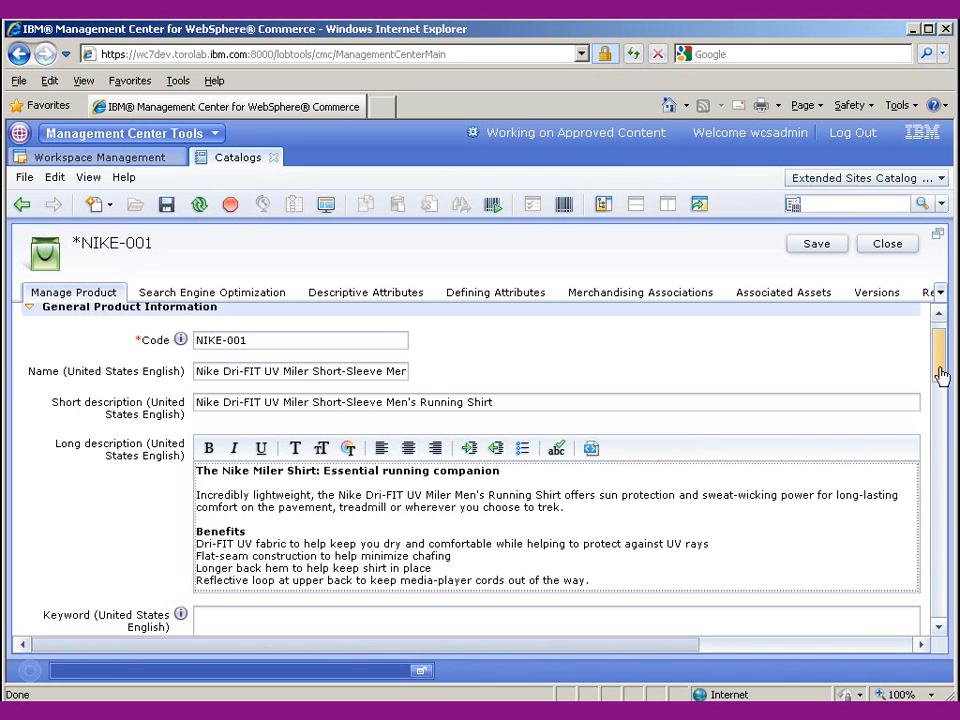
{"action": "scroll", "scroll_direction": "down", "scroll_amount": 3}
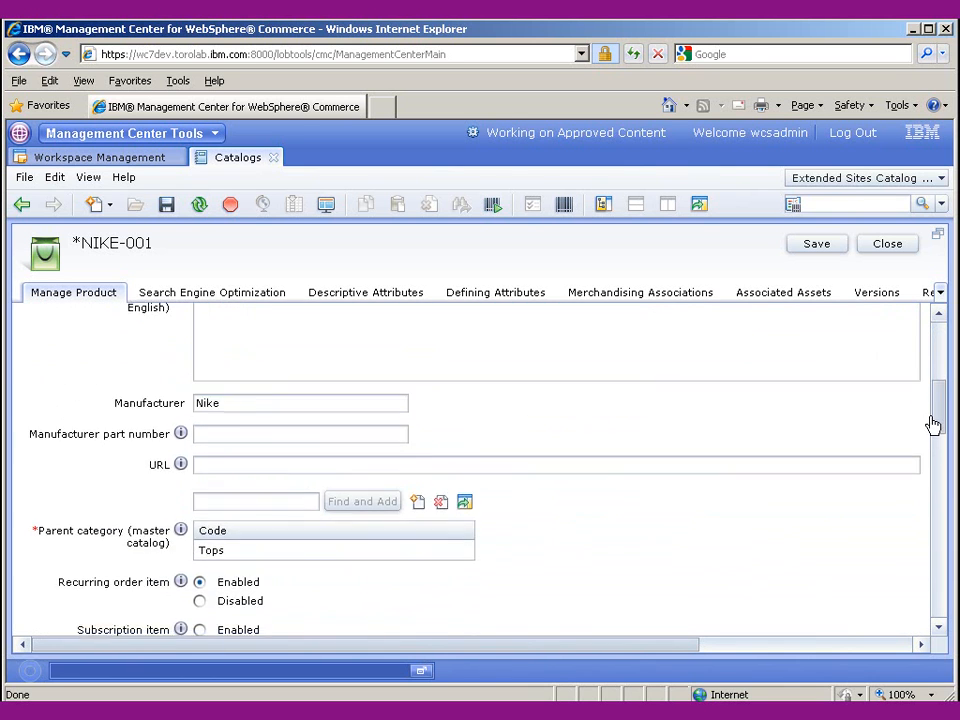
{"action": "scroll", "scroll_direction": "up", "scroll_amount": 3}
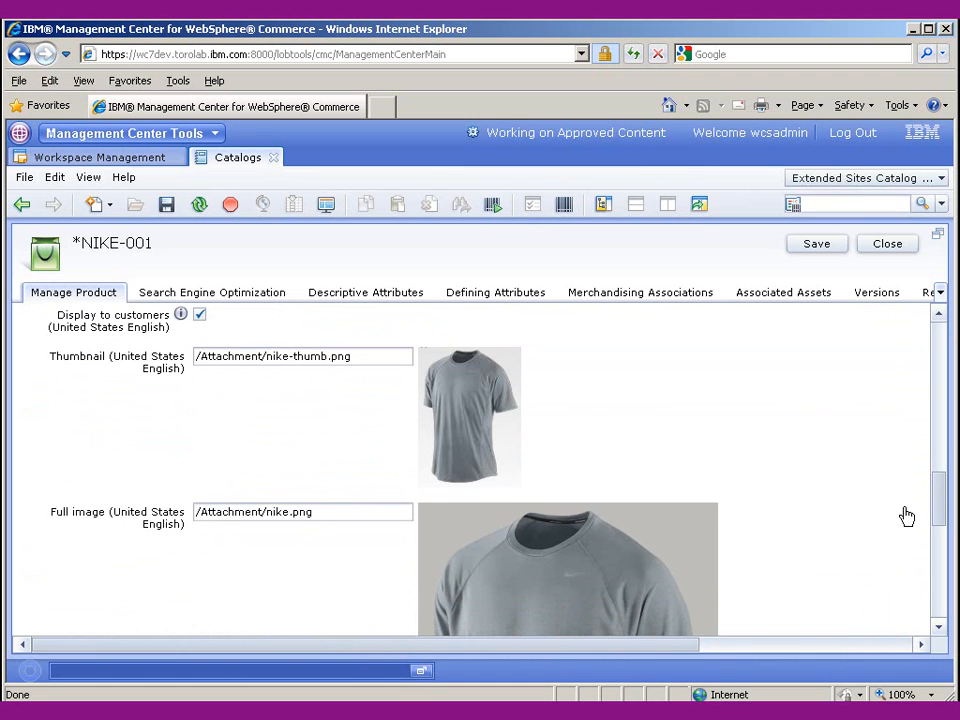
{"action": "scroll", "scroll_direction": "down", "scroll_amount": 3}
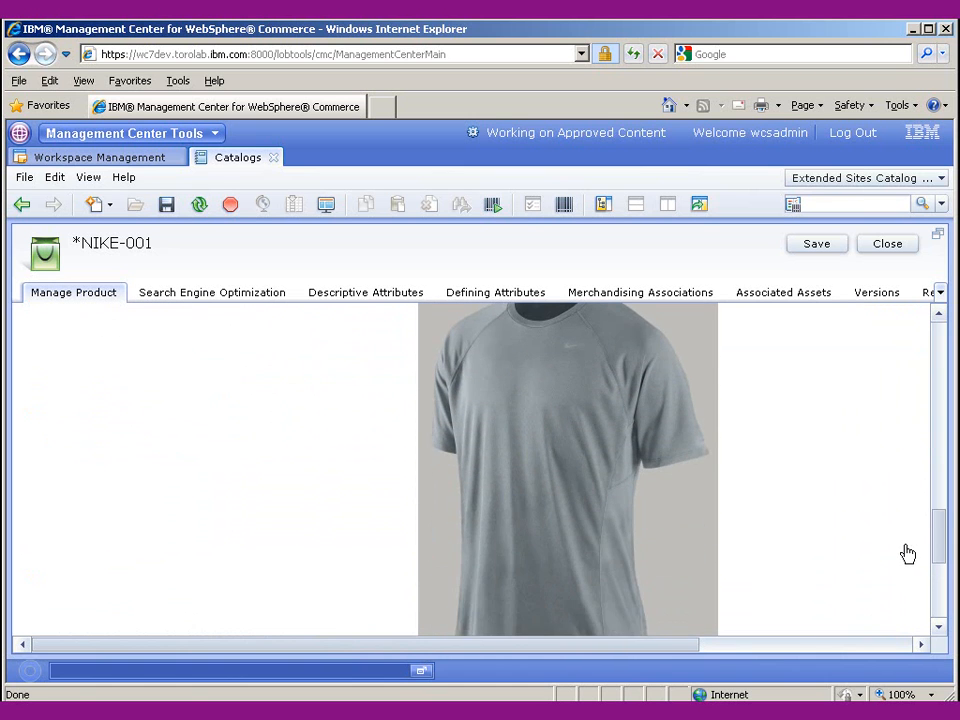
{"action": "scroll", "scroll_direction": "down", "scroll_amount": 3}
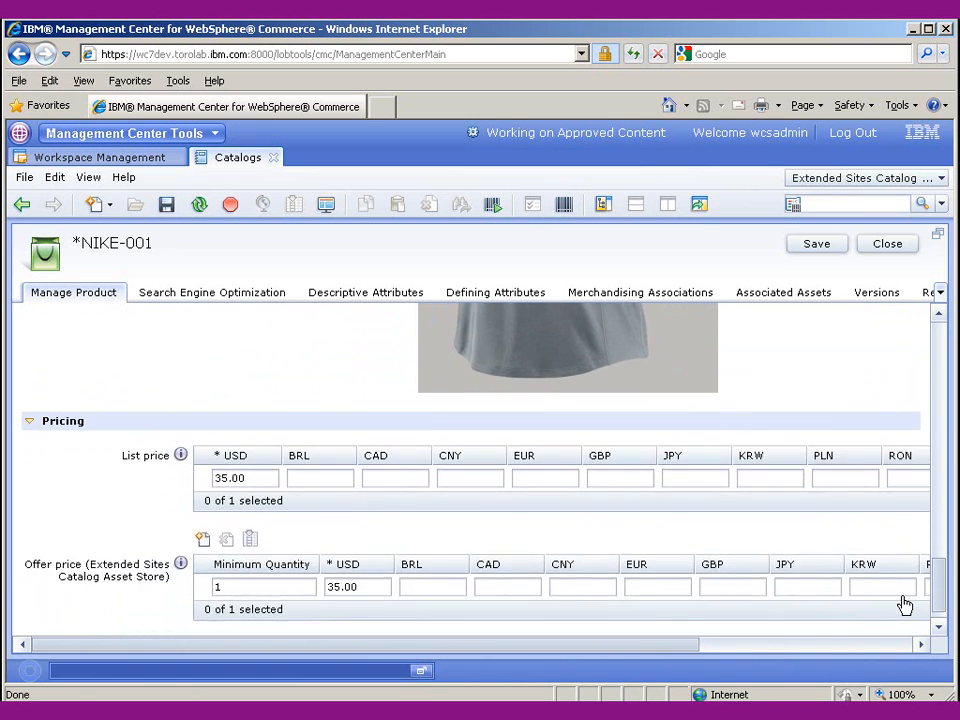
{"action": "scroll", "scroll_direction": "up", "scroll_amount": 3}
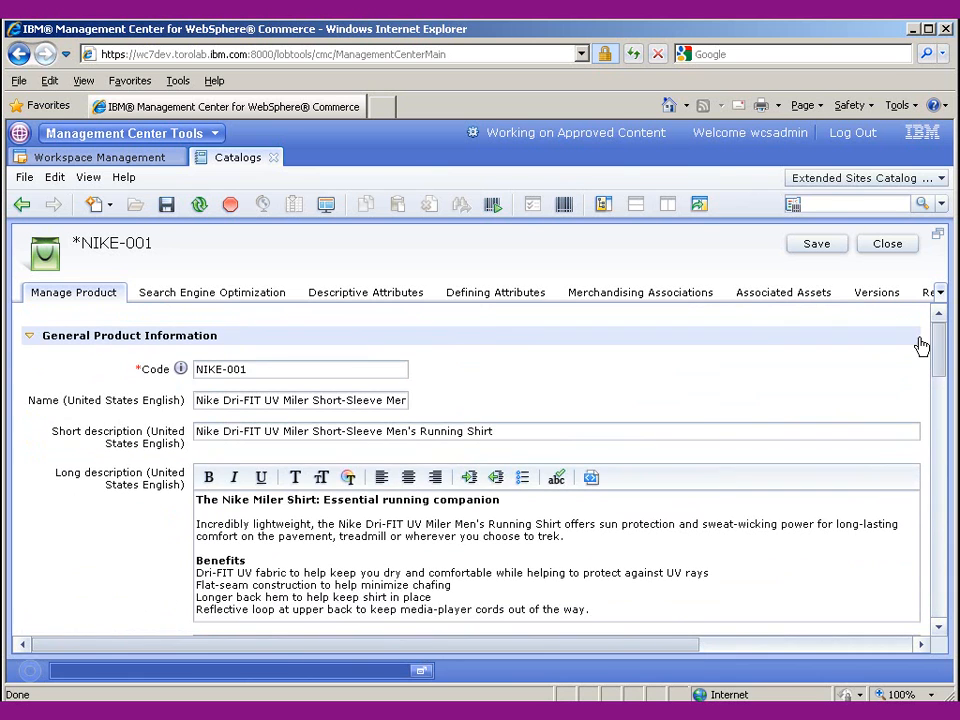
Step: Review the Color defining attribute and its Yellow, Blue and Red values
{"action": "left_click", "coordinate": [494, 292]}
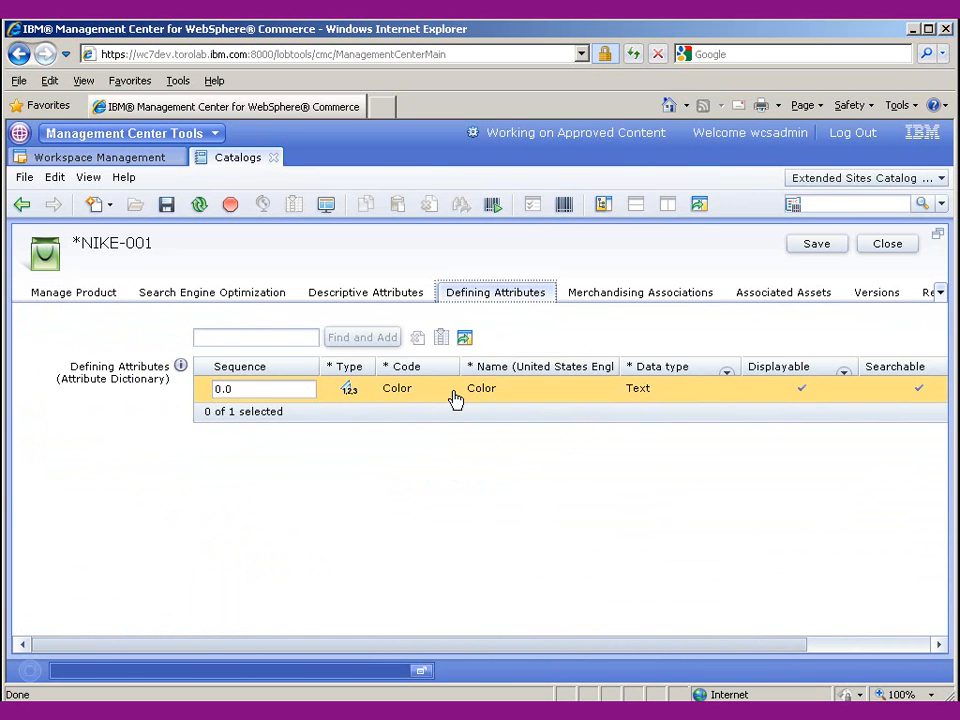
{"action": "double_click", "coordinate": [481, 388]}
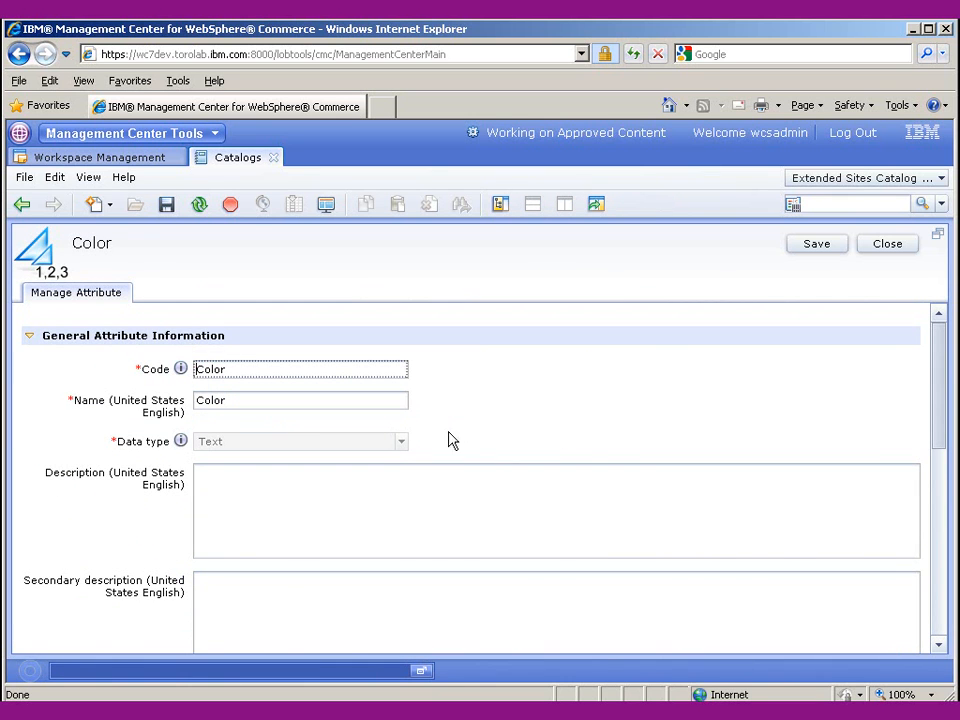
{"action": "scroll", "scroll_direction": "down", "scroll_amount": 3}
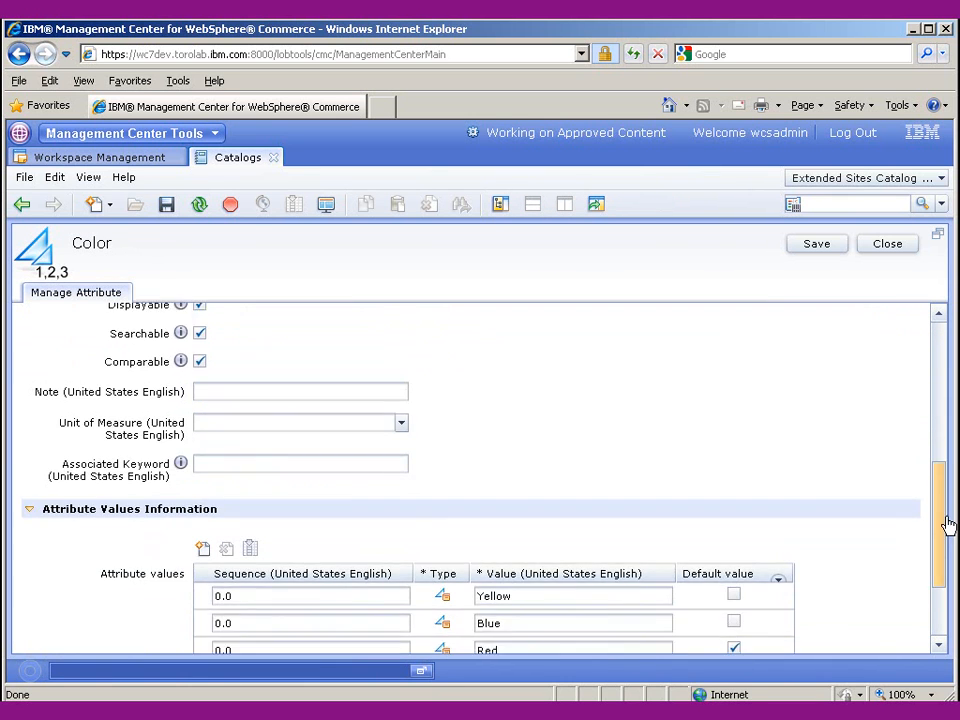
{"action": "scroll", "scroll_direction": "down", "scroll_amount": 3}
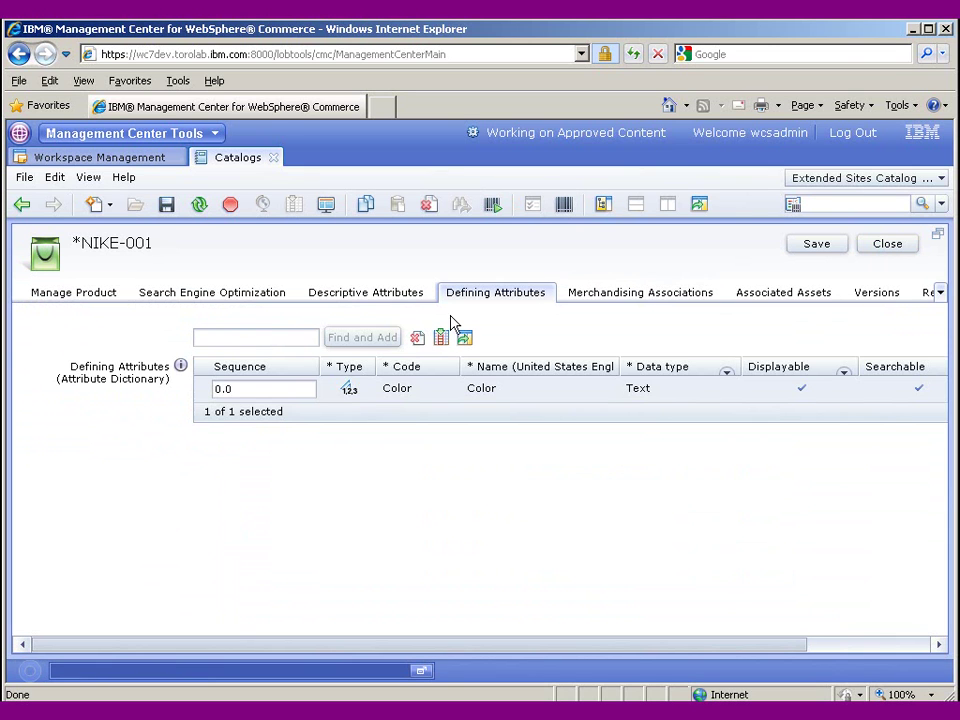
Step: Save and close NIKE-001, then select it in the Tops catalog entries list
{"action": "left_click", "coordinate": [72, 292]}
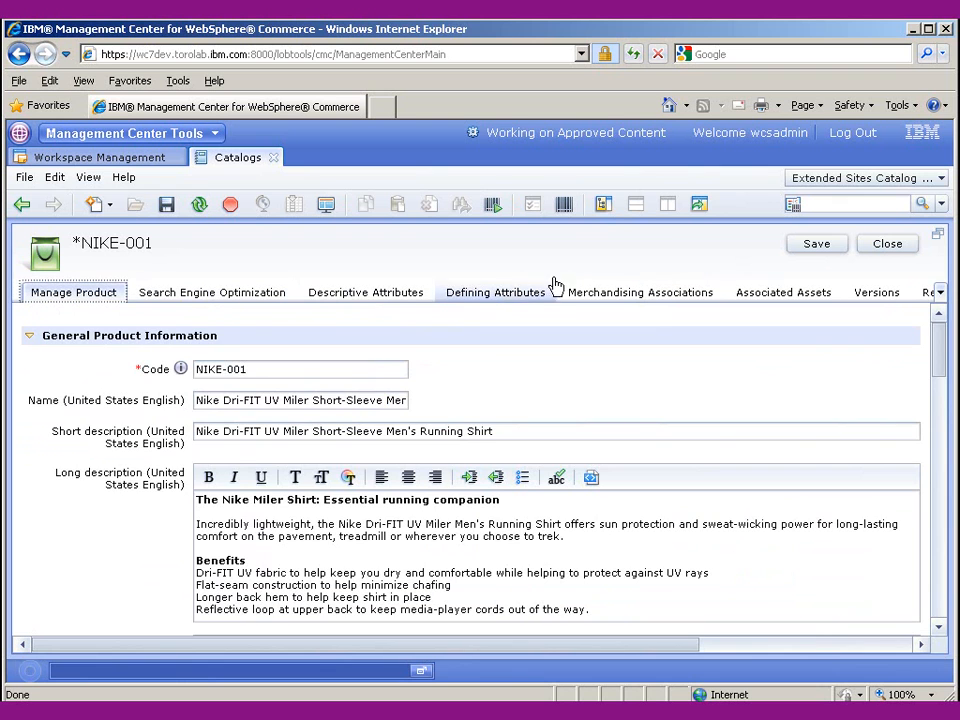
{"action": "left_click", "coordinate": [816, 243]}
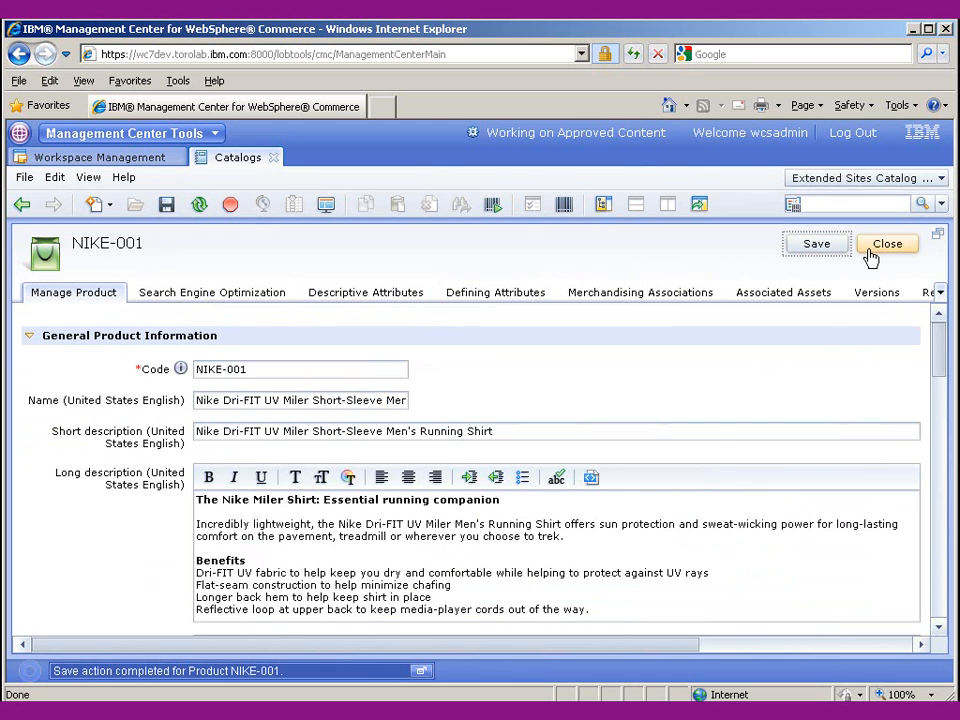
{"action": "left_click", "coordinate": [886, 243]}
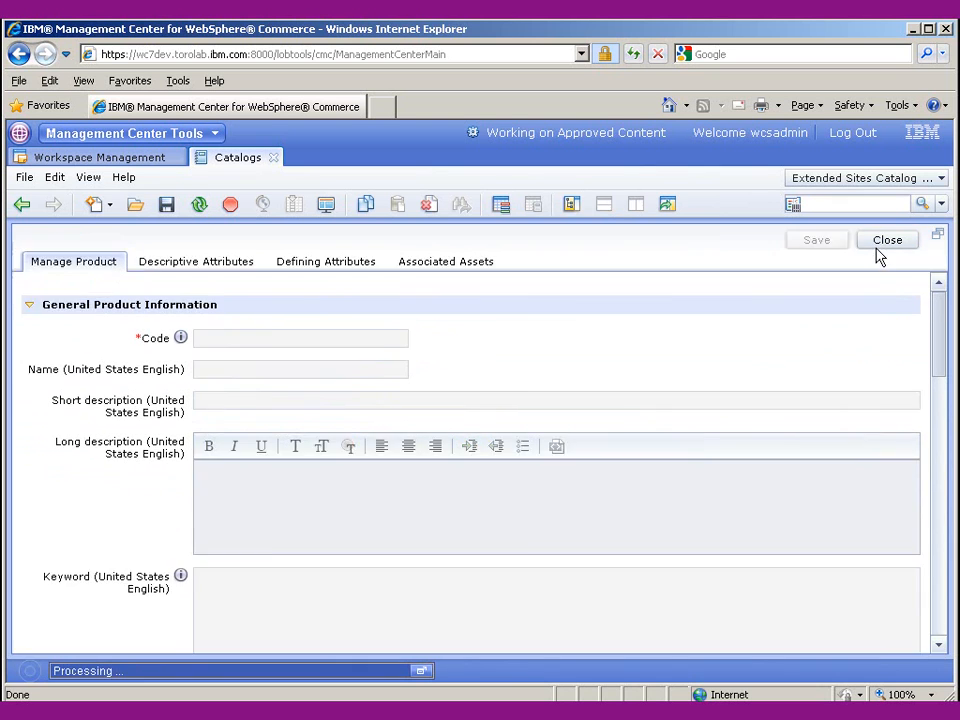
{"action": "left_click", "coordinate": [887, 239]}
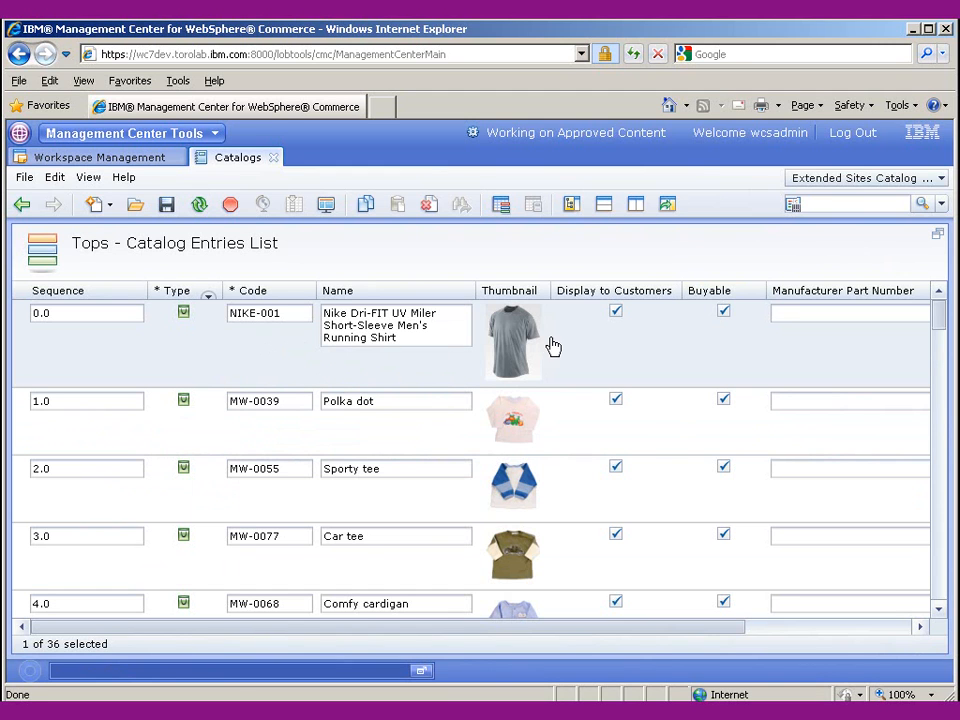
{"action": "mouse_move", "coordinate": [567, 347]}
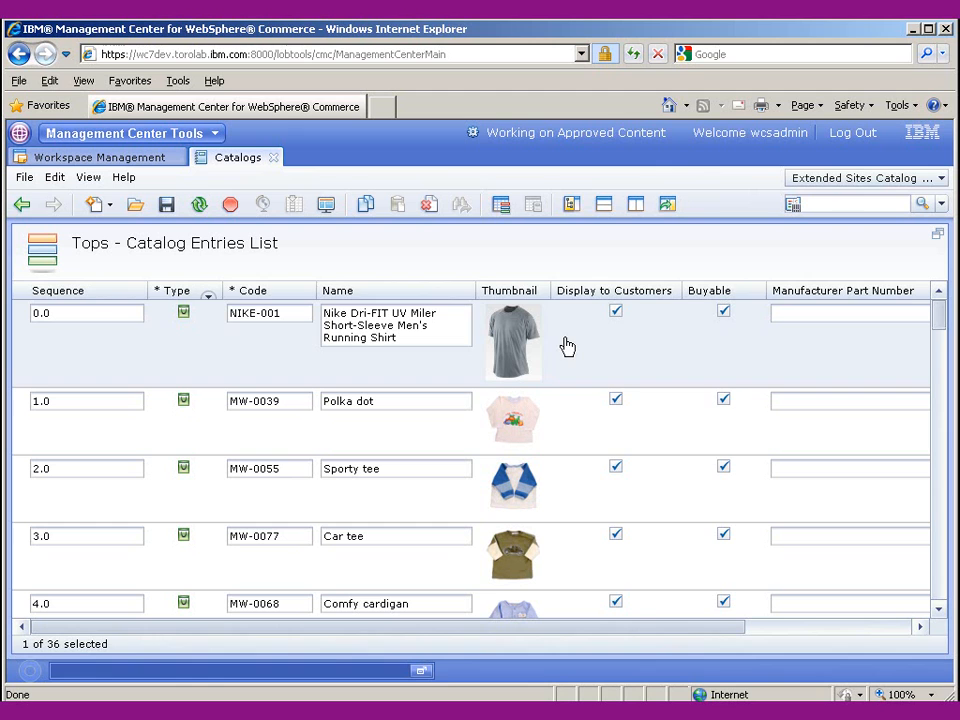
Step: Run Generate SKUs on NIKE-001 and view the five generated SKUs
{"action": "right_click", "coordinate": [567, 345]}
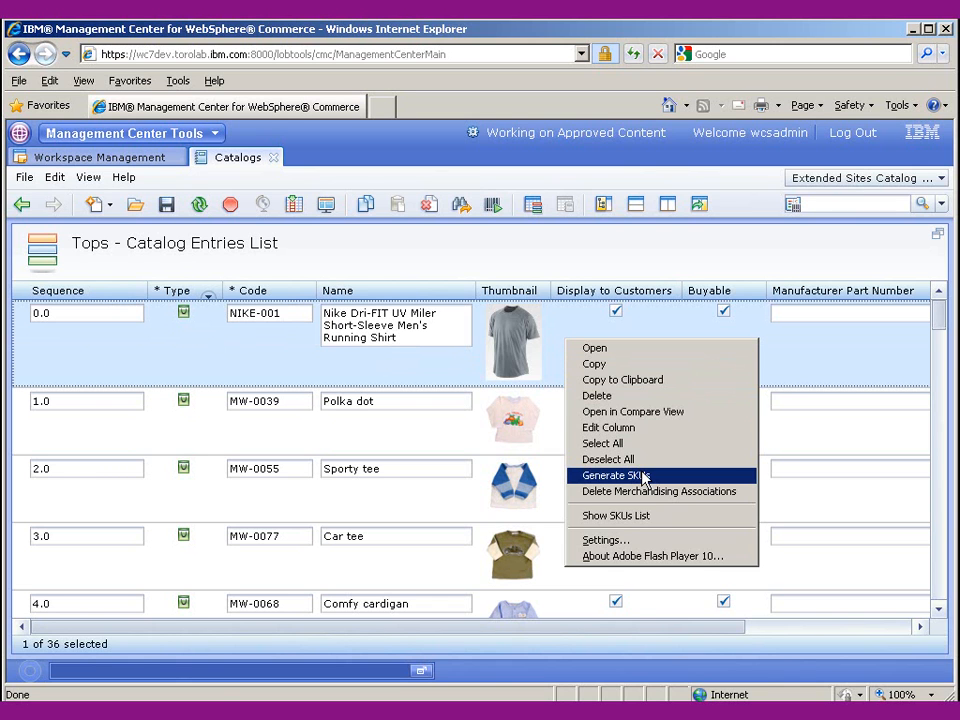
{"action": "left_click", "coordinate": [615, 475]}
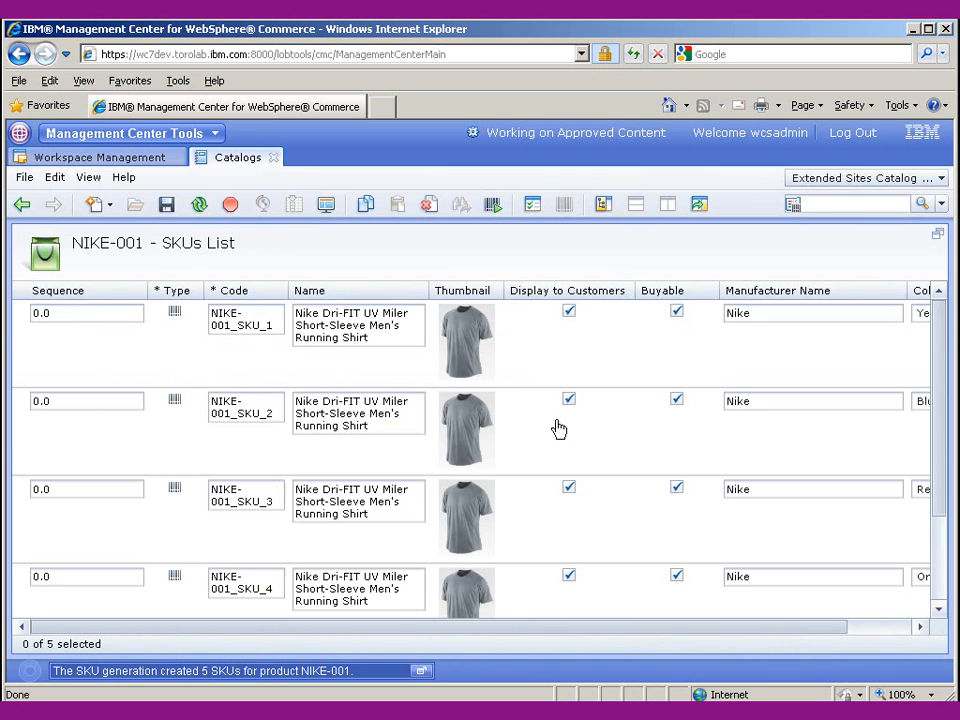
{"action": "mouse_move", "coordinate": [828, 632]}
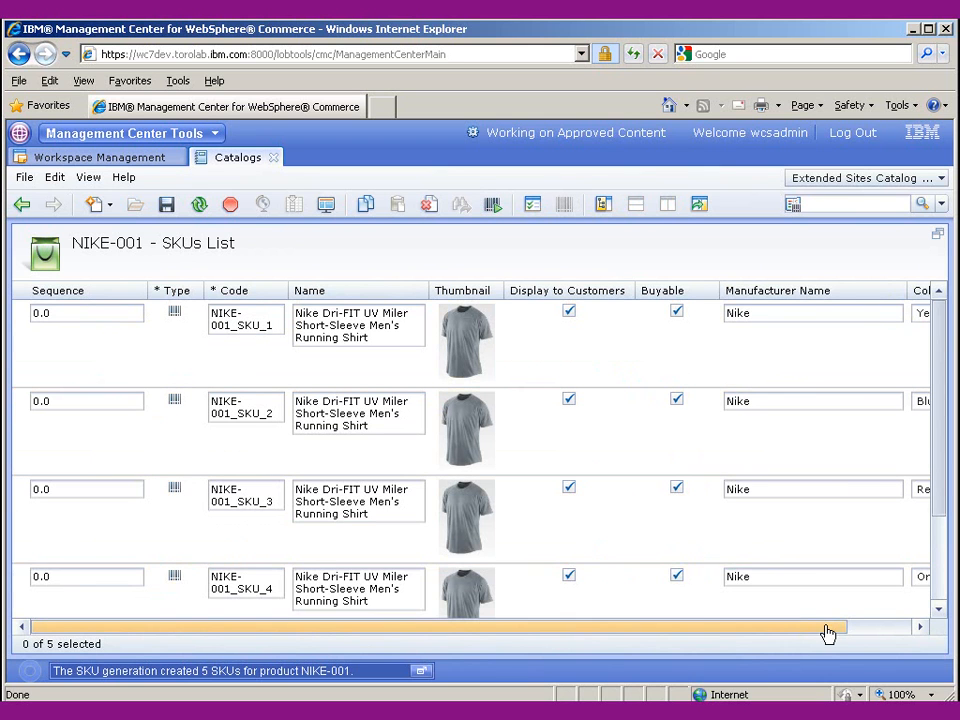
{"action": "scroll", "scroll_direction": "right", "scroll_amount": 3}
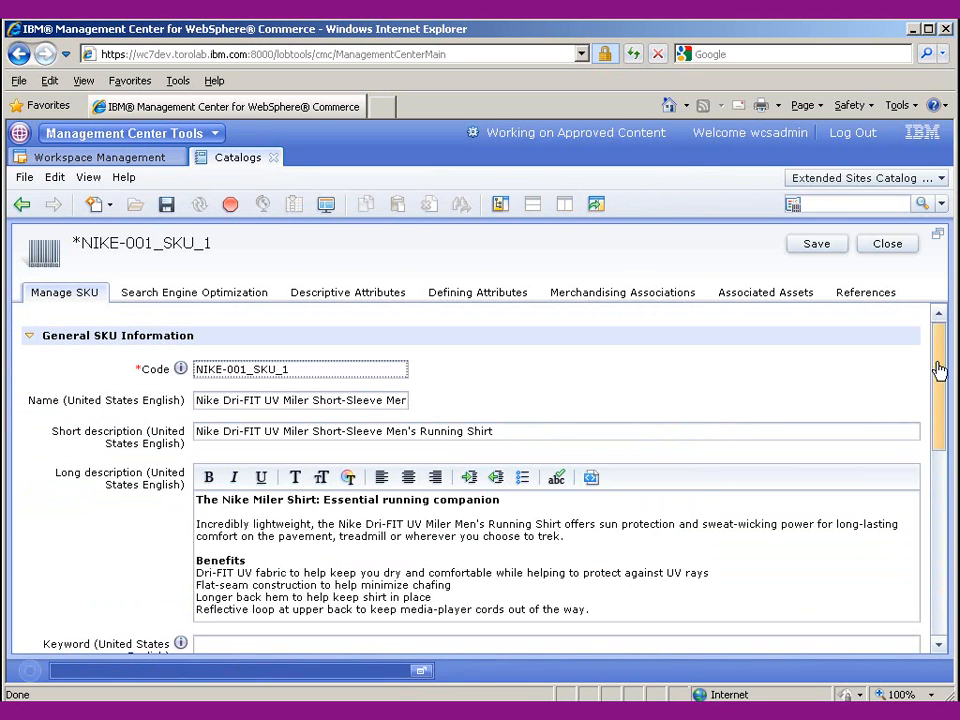
Step: Set NIKE-001_SKU_1 images to nike-yellow-thumb.png and nike-yellow.png, then save and close
{"action": "scroll", "scroll_direction": "down", "scroll_amount": 3}
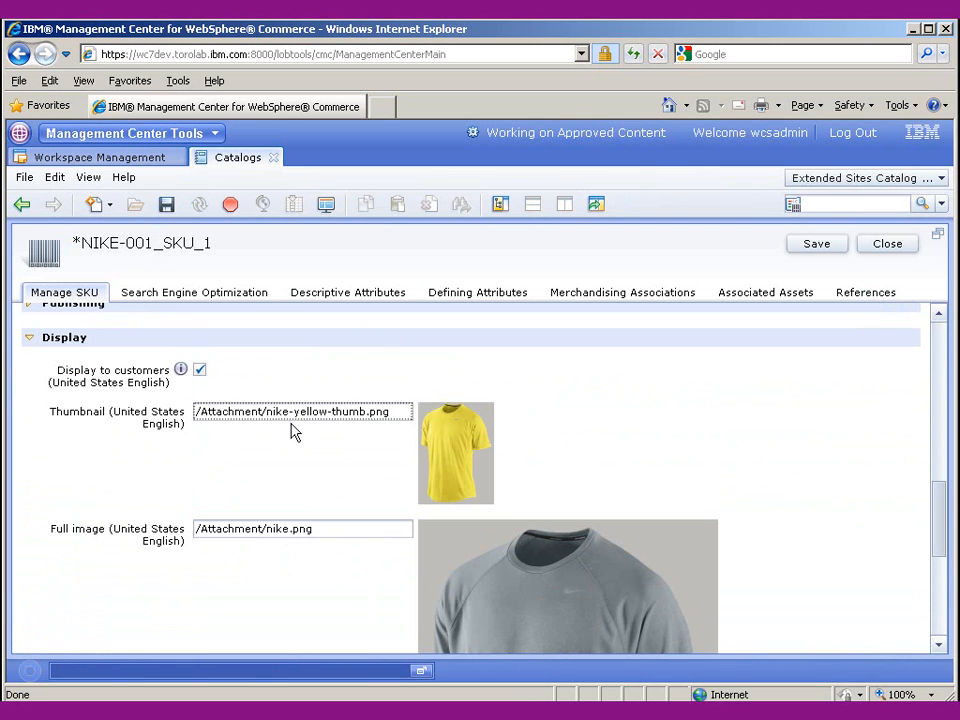
{"action": "left_click", "coordinate": [302, 528]}
{"action": "type", "text": "-yellow"}
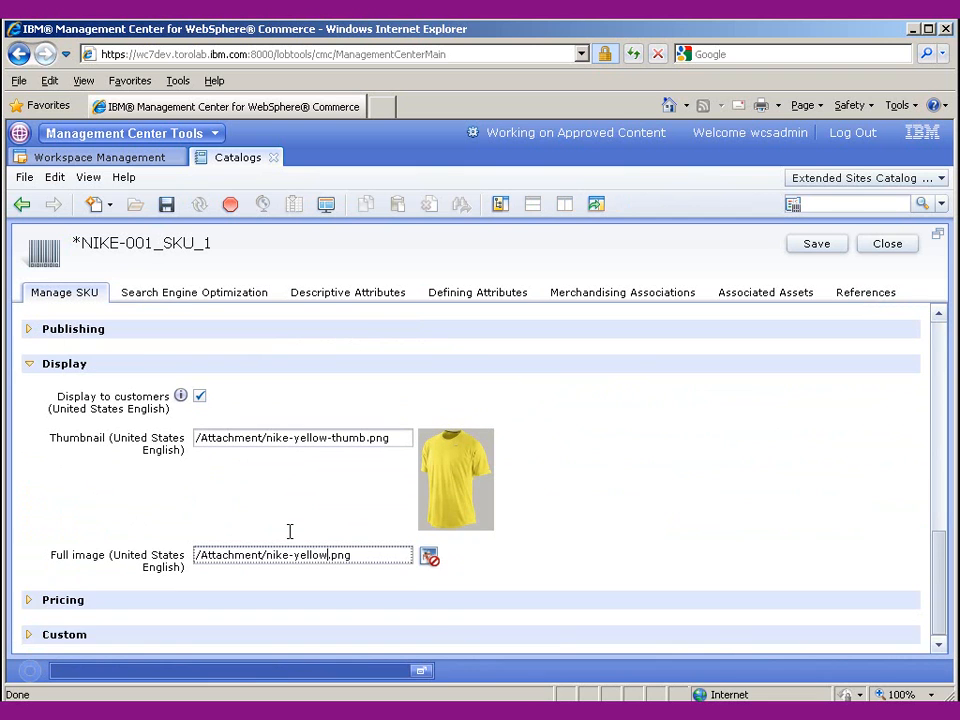
{"action": "left_click", "coordinate": [816, 243]}
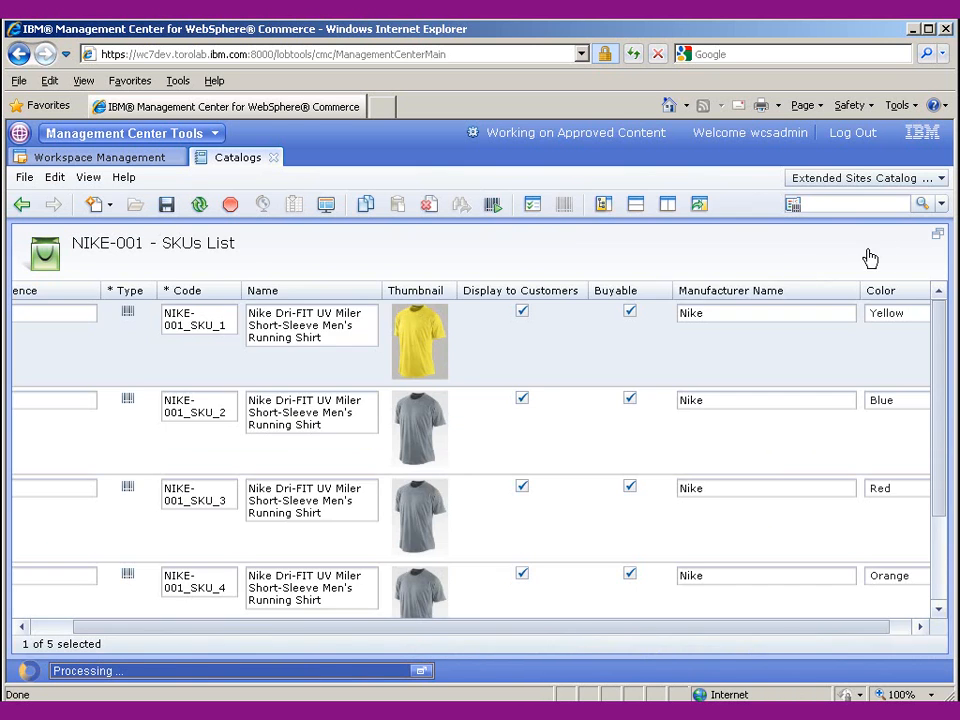
Step: Set NIKE-001_SKU_2 images to nike-blue-thumb.png and nike-blue.png and save
{"action": "left_click", "coordinate": [498, 430]}
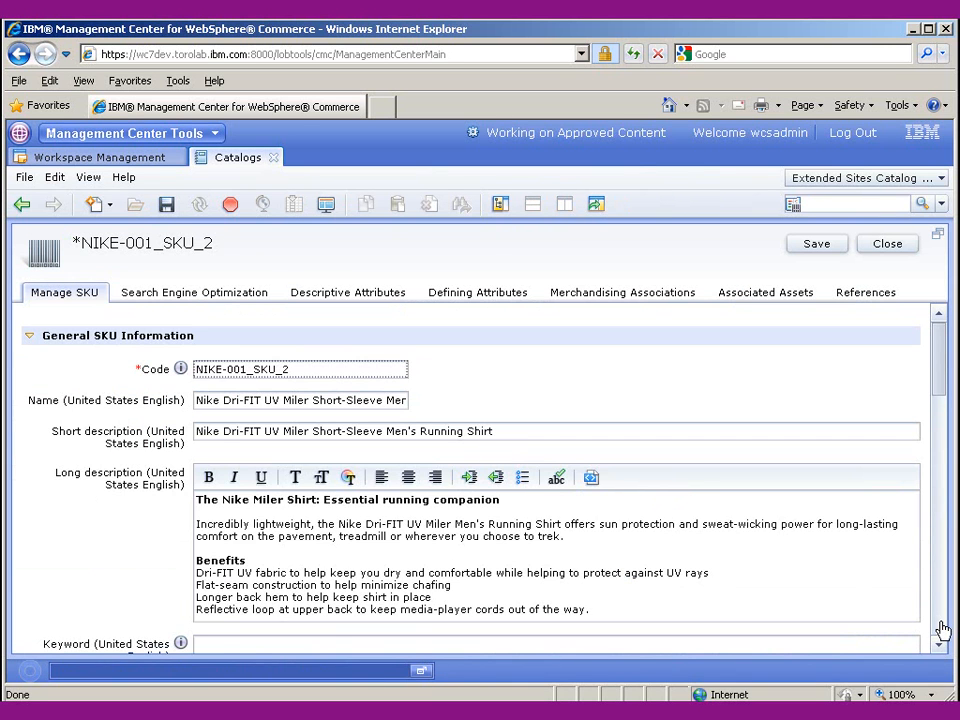
{"action": "scroll", "scroll_direction": "down", "scroll_amount": 3}
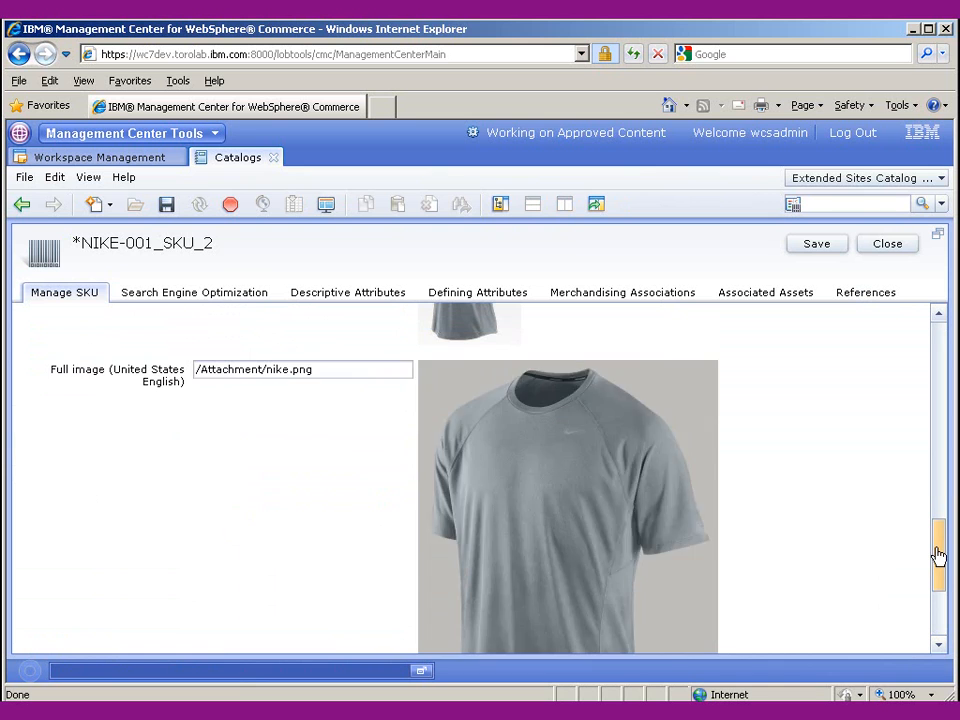
{"action": "scroll", "scroll_direction": "up", "scroll_amount": 3}
{"action": "type", "text": "-blue"}
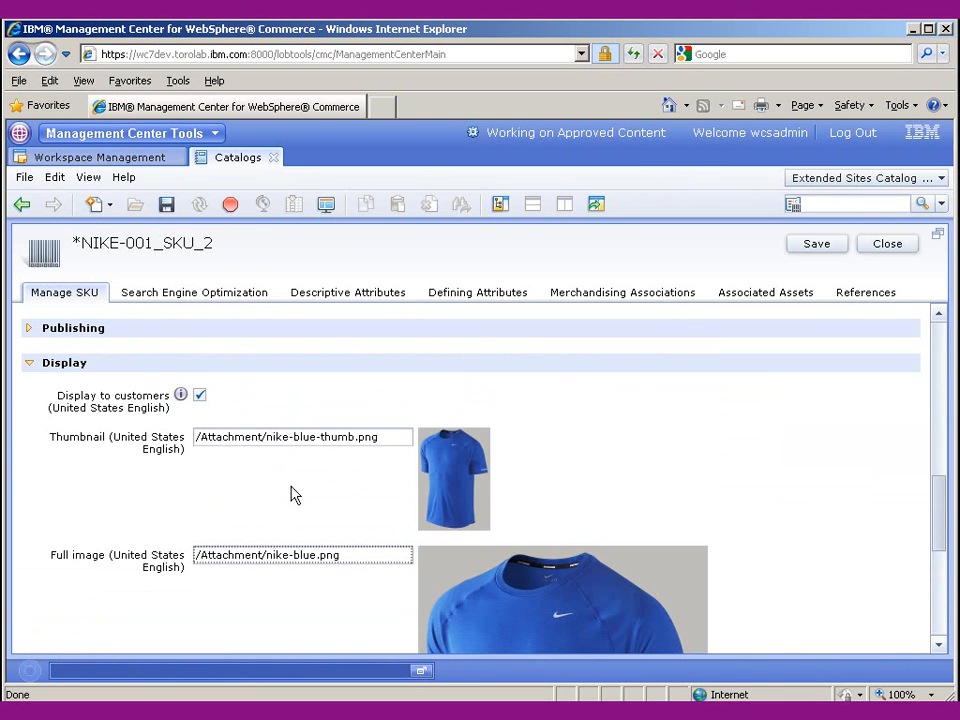
{"action": "left_click", "coordinate": [816, 243]}
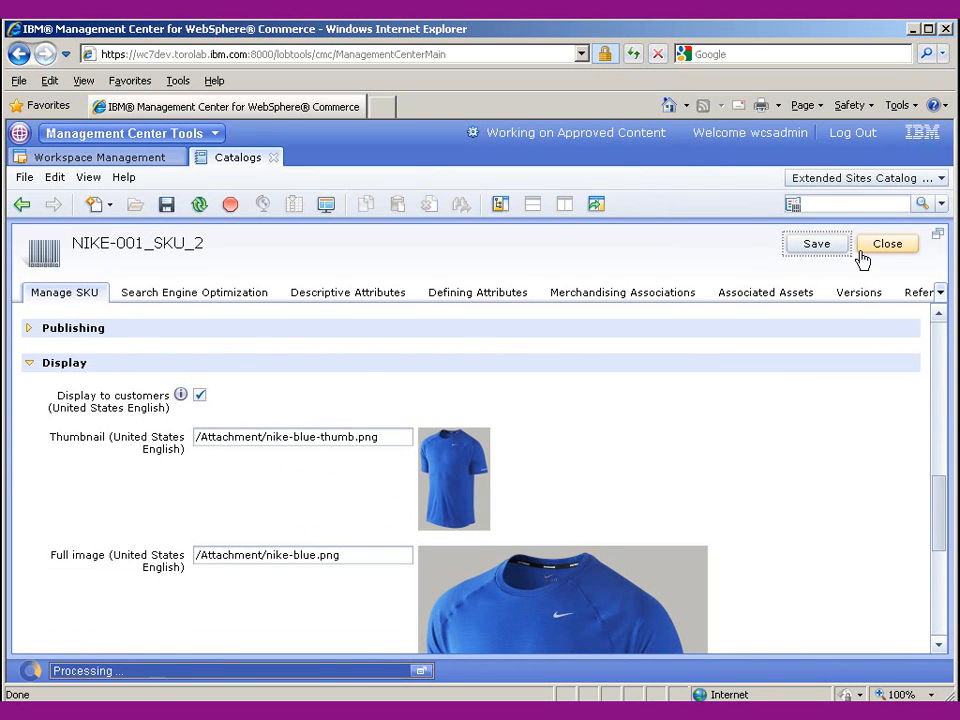
Step: Close SKU_2, give NIKE-001_SKU_3 the red shirt images, then save and close
{"action": "left_click", "coordinate": [886, 243]}
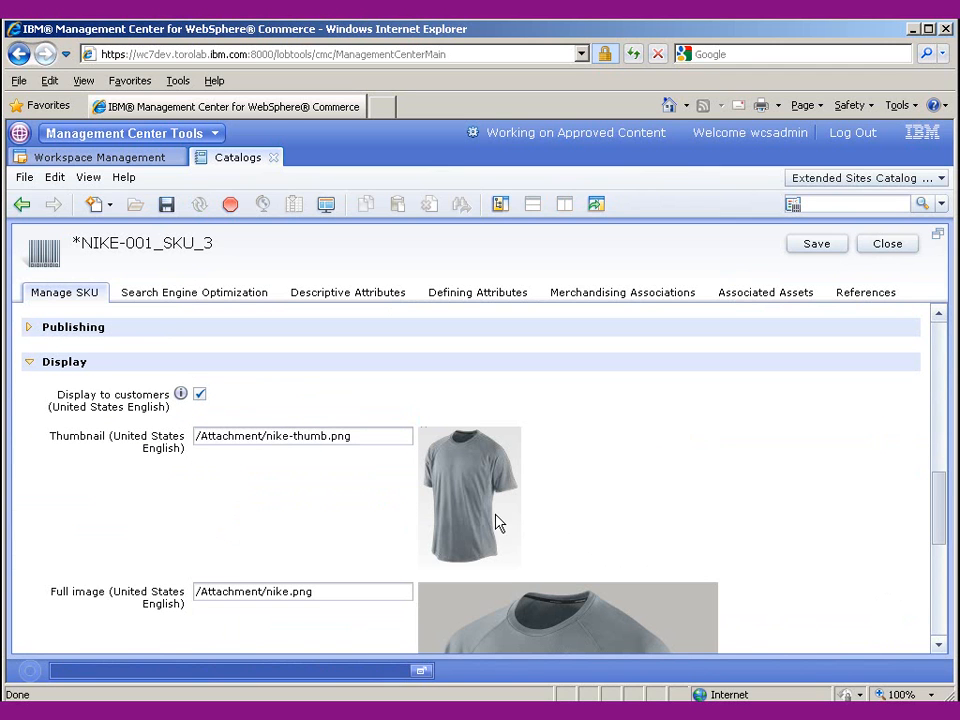
{"action": "left_click", "coordinate": [300, 436]}
{"action": "type", "text": "-red"}
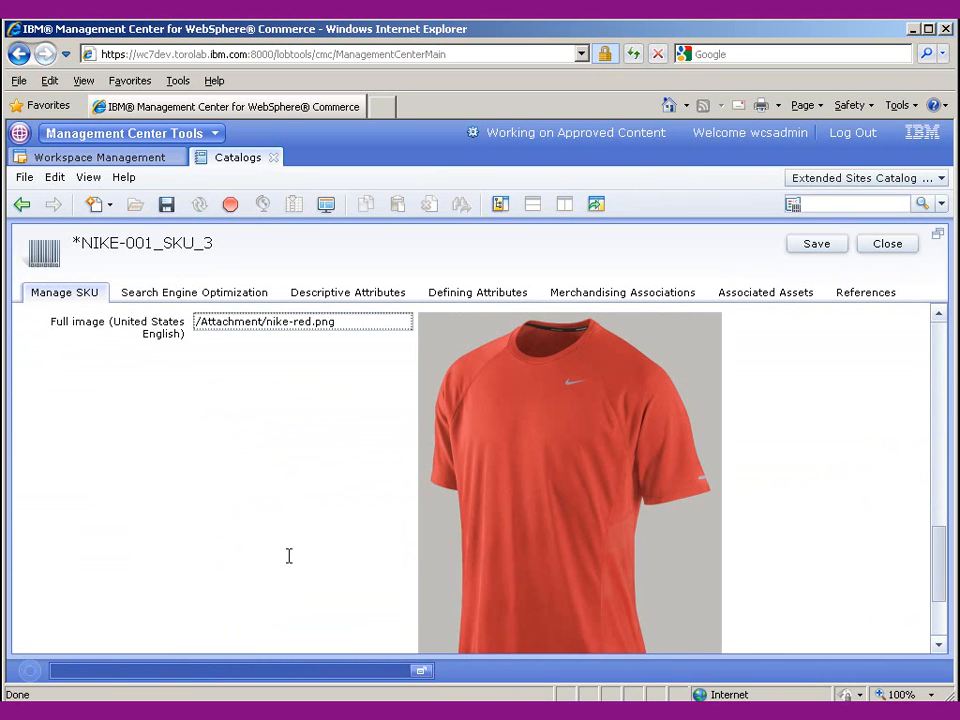
{"action": "left_click", "coordinate": [816, 243]}
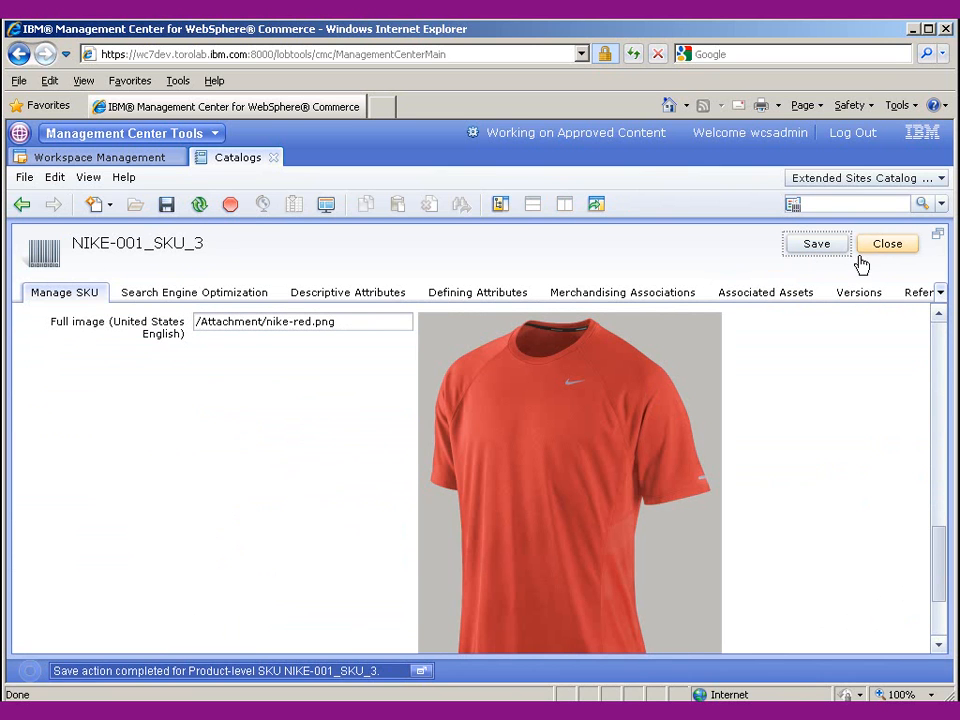
{"action": "left_click", "coordinate": [886, 243]}
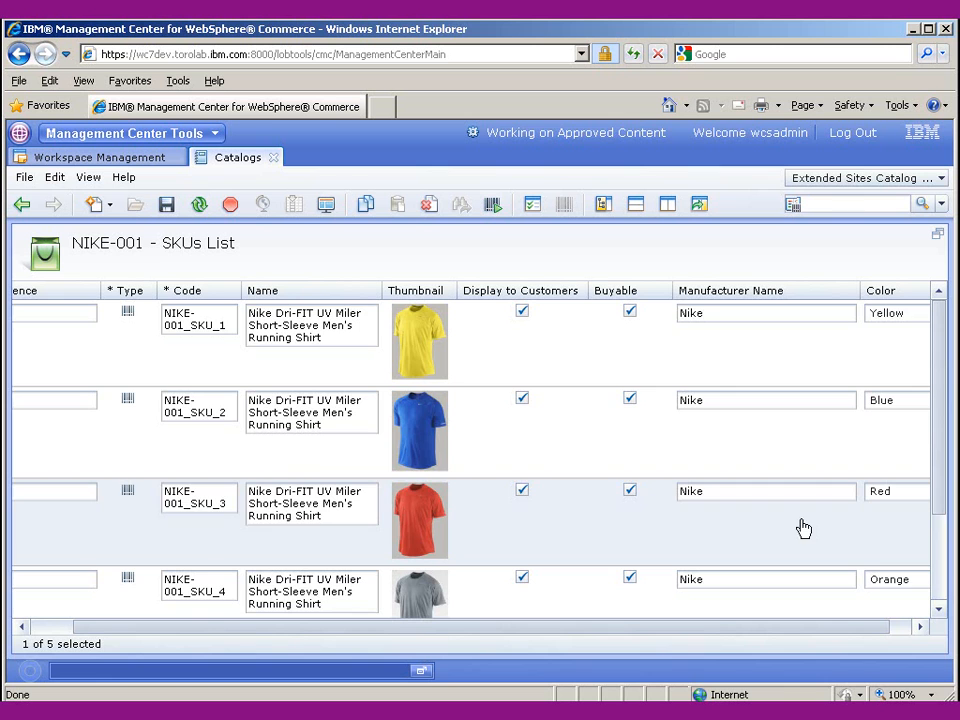
Step: Correct NIKE-001_SKU_4 thumbnail to nike-orange-thumb.png with full image nike-orange.png, and save
{"action": "scroll", "scroll_direction": "down", "scroll_amount": 3}
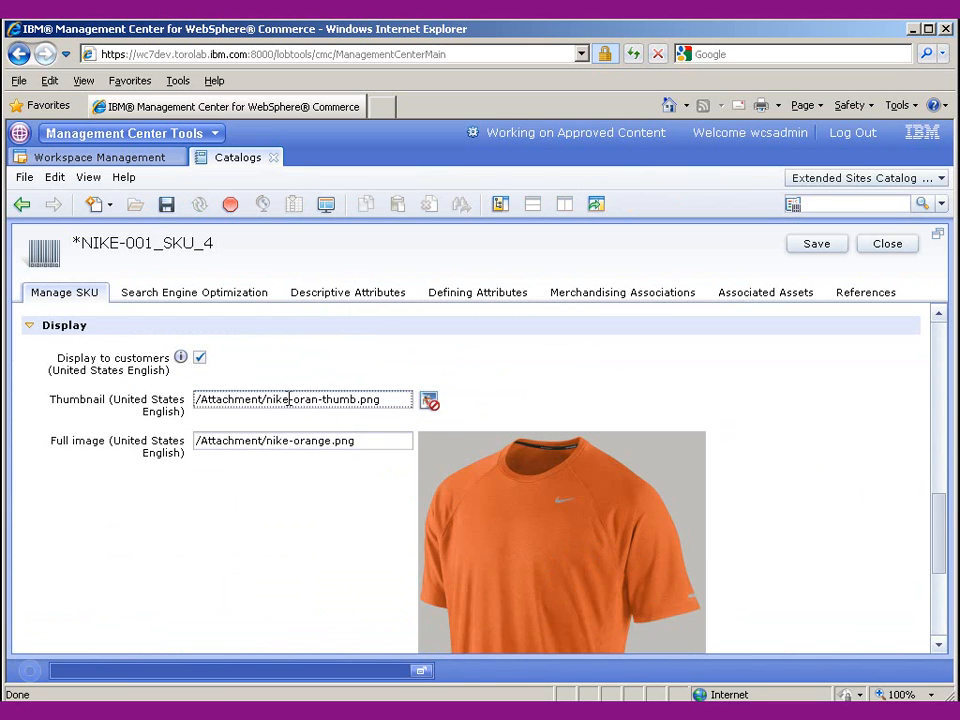
{"action": "left_click", "coordinate": [816, 244]}
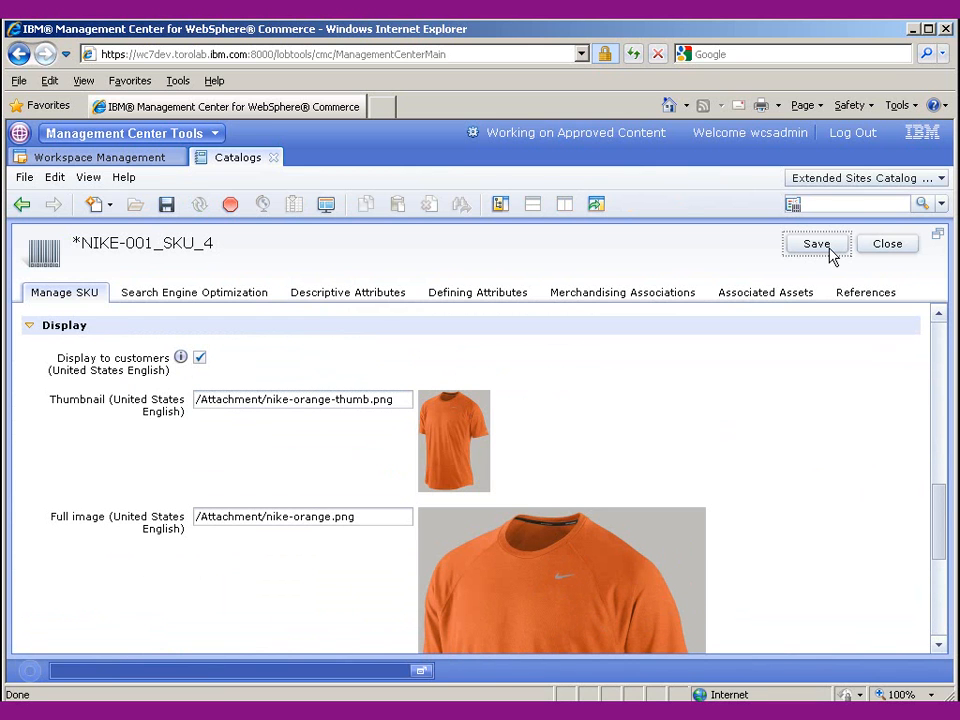
{"action": "left_click", "coordinate": [886, 243]}
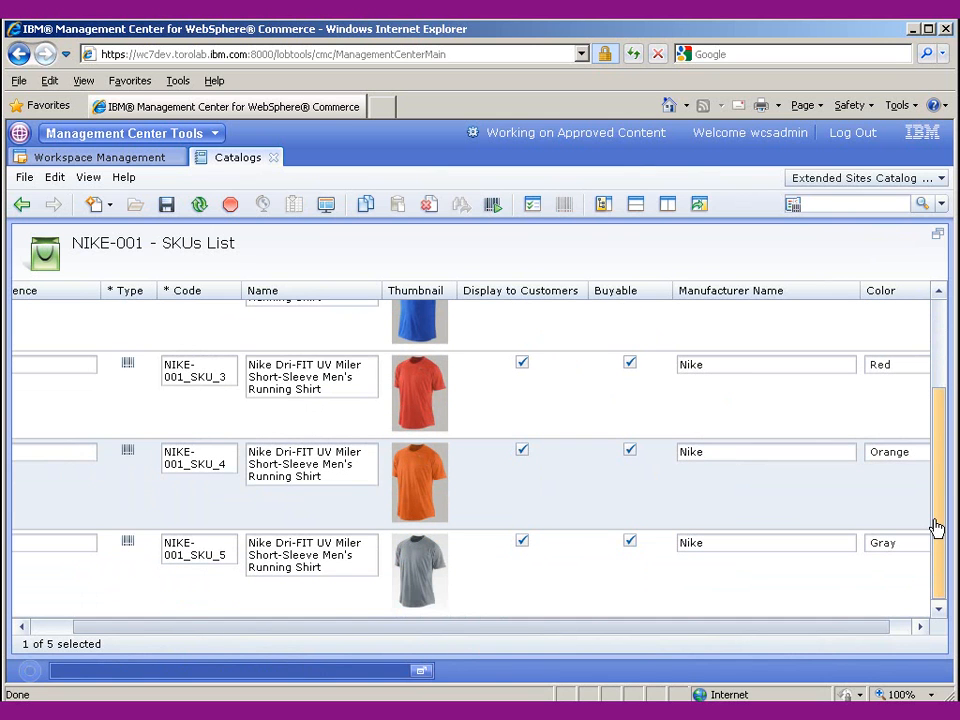
Step: Scroll the SKUs list to check the yellow, blue, red and orange thumbnails
{"action": "scroll", "scroll_direction": "up", "scroll_amount": 3}
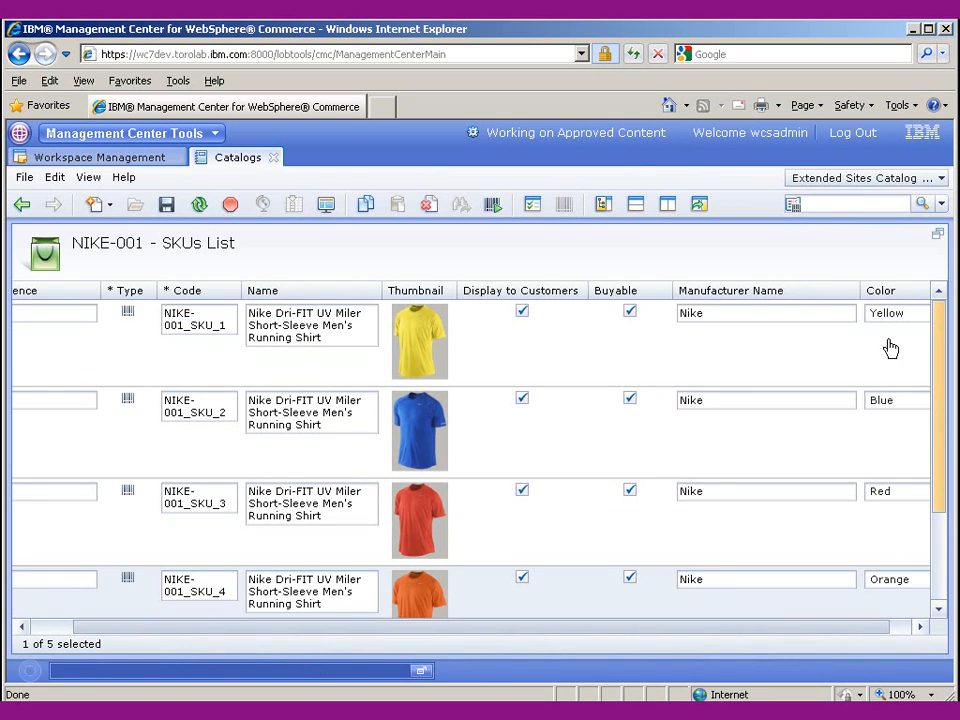
{"action": "mouse_move", "coordinate": [545, 358]}
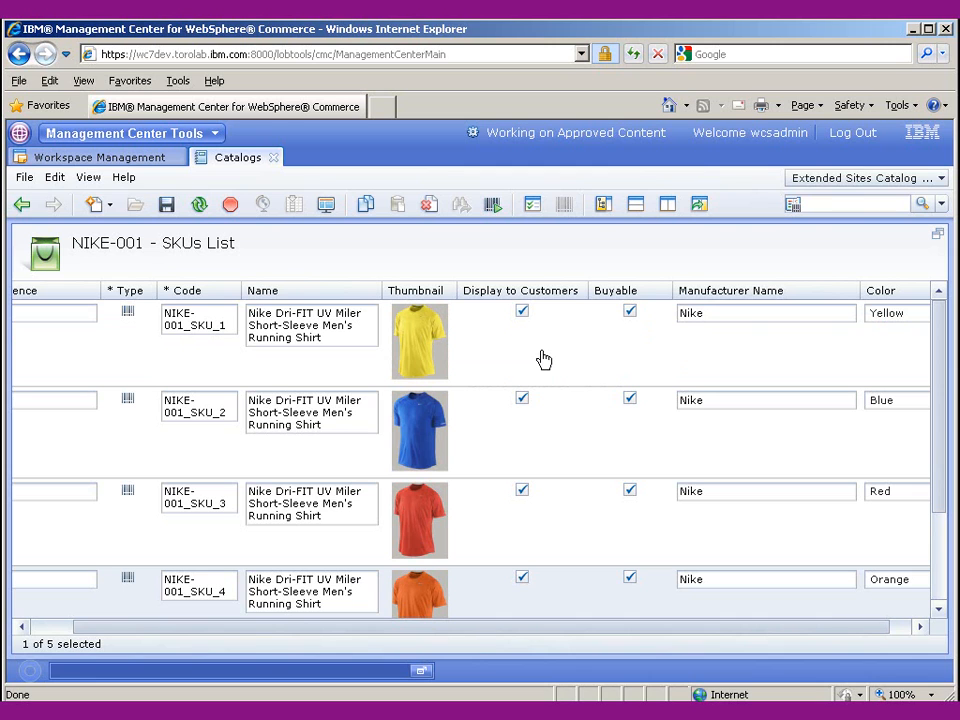